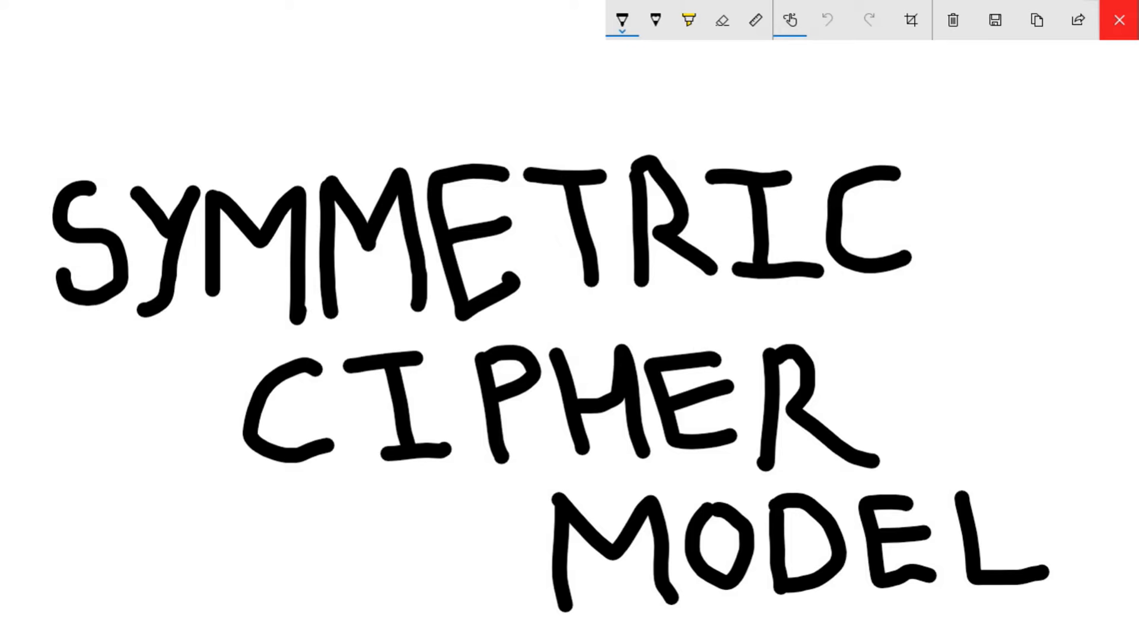
Erase the handwritten 'SYMMETRIC CIPHER MODEL' title with Clear all
click(952, 20)
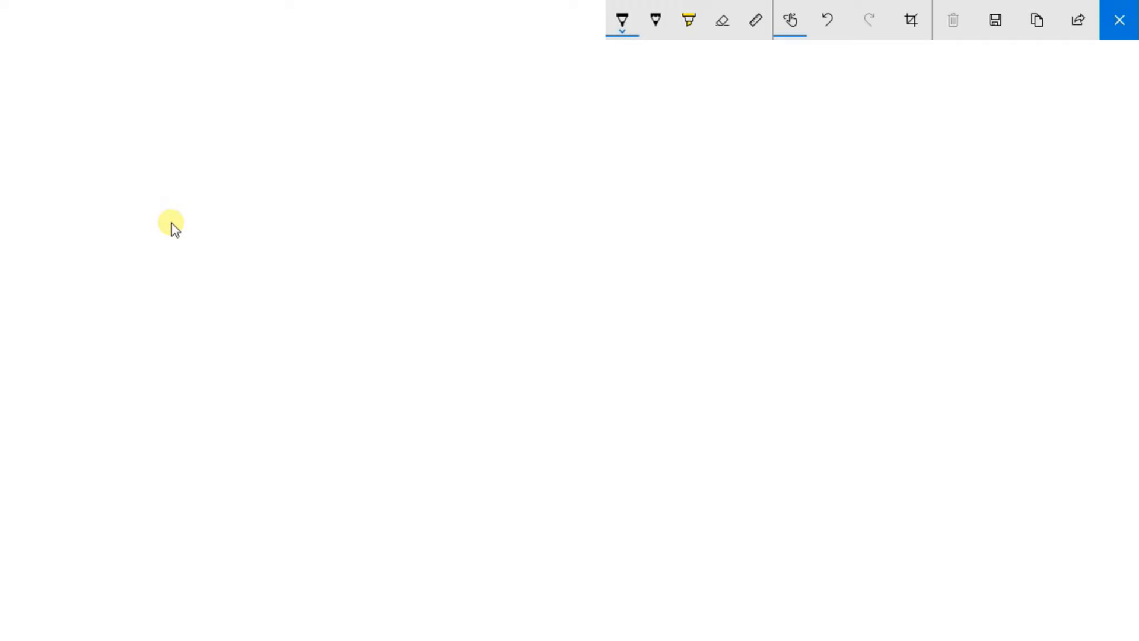
mouse_move(159, 235)
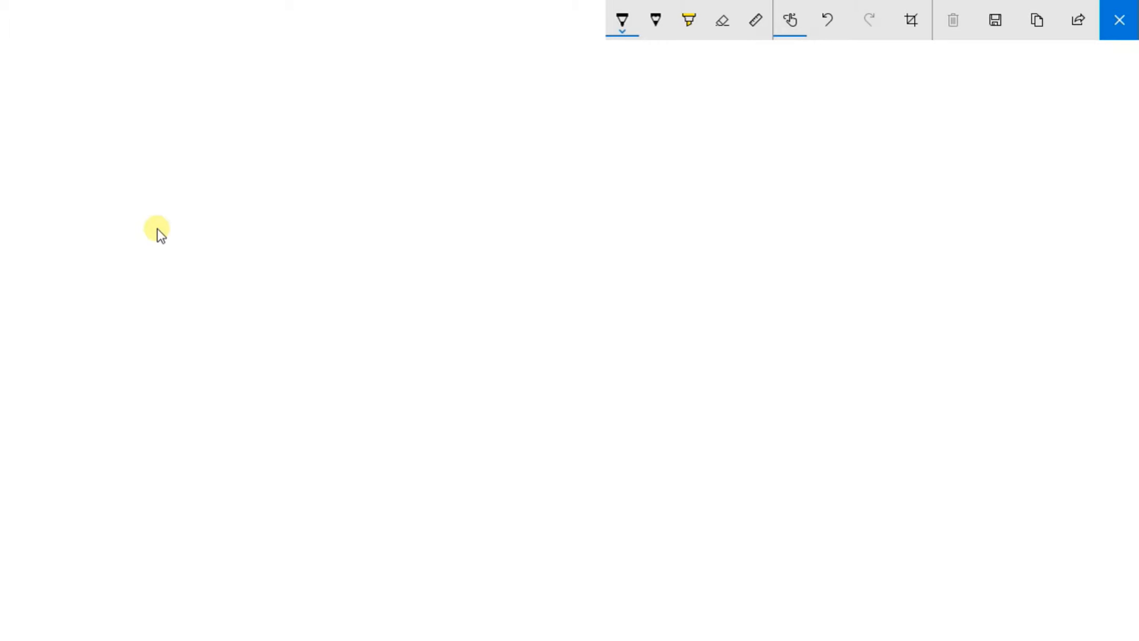
mouse_move(163, 275)
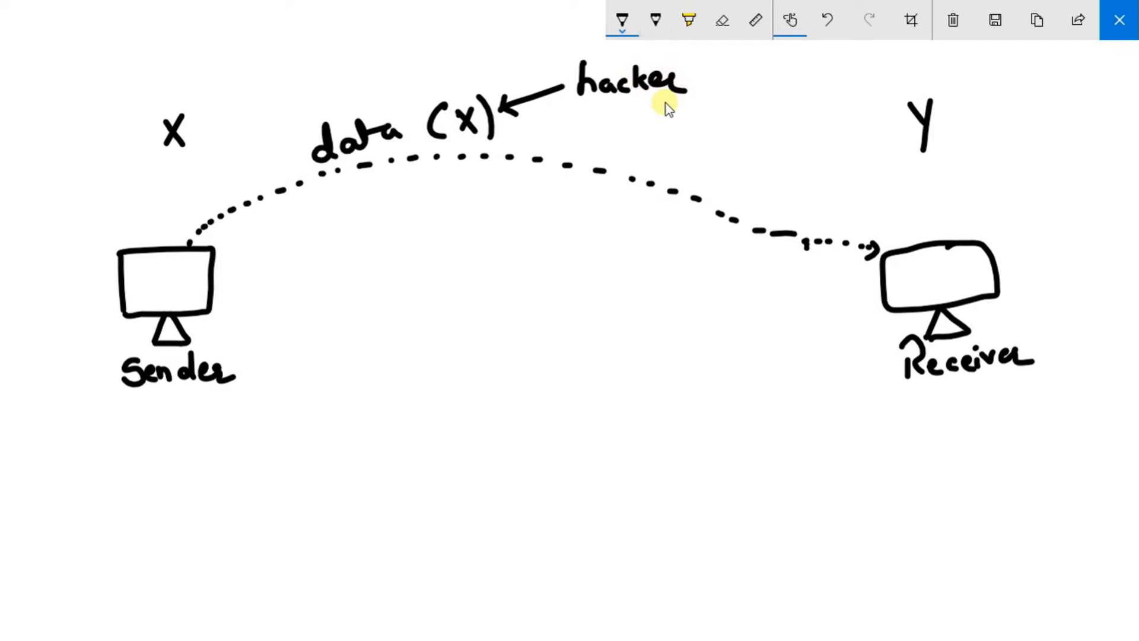
Handwrite 'Network' beneath the dotted arc between the computers
drag(410, 175, 498, 178)
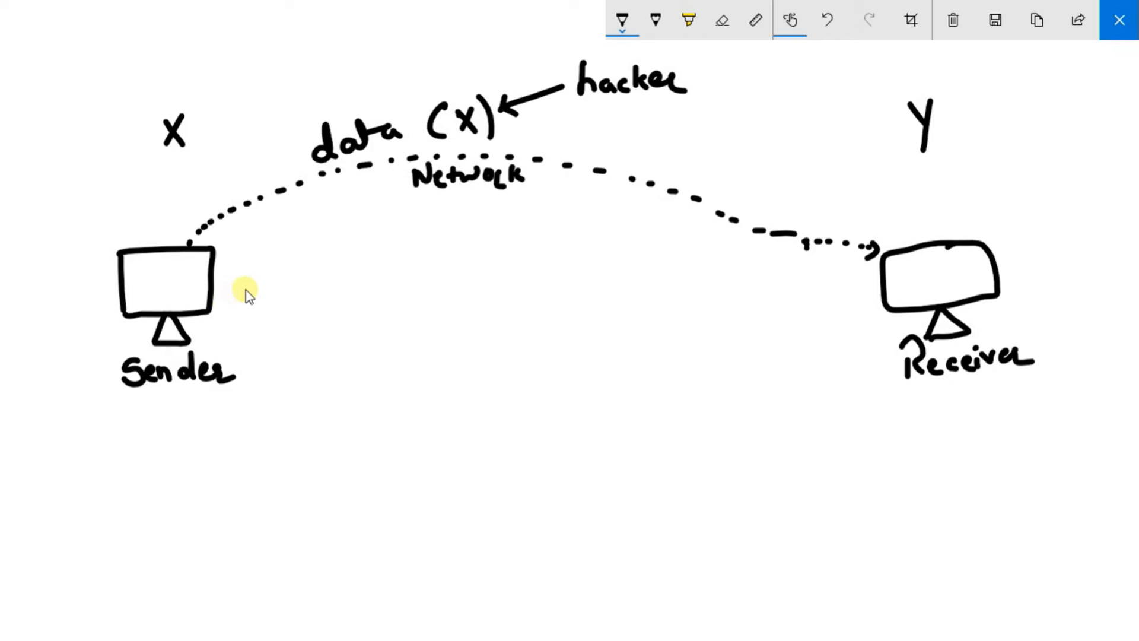
mouse_move(236, 305)
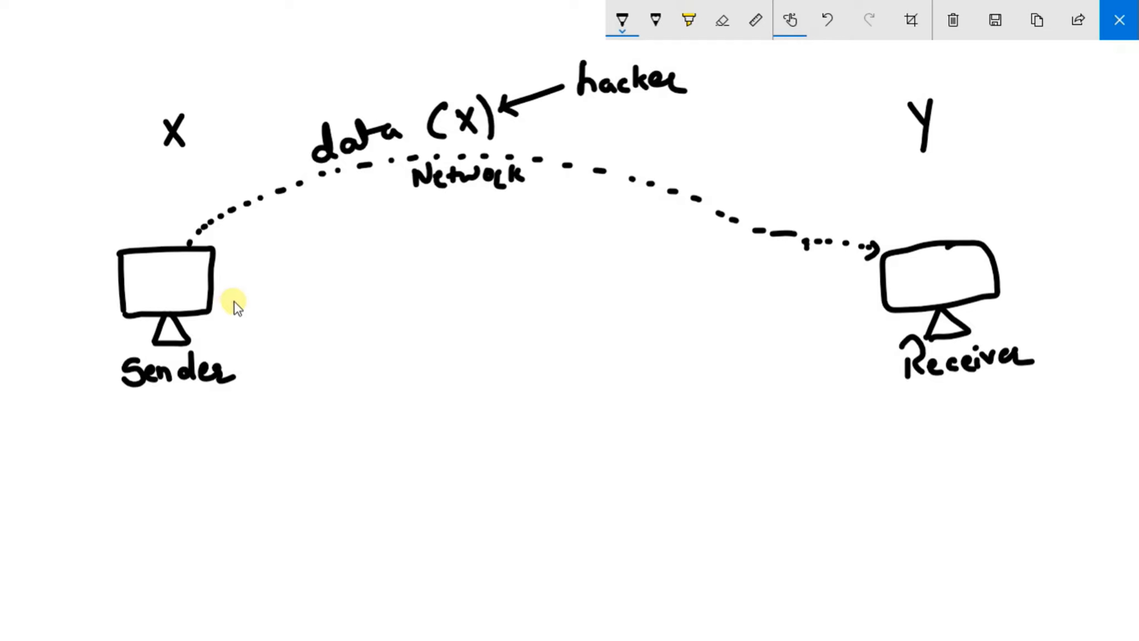
mouse_move(229, 294)
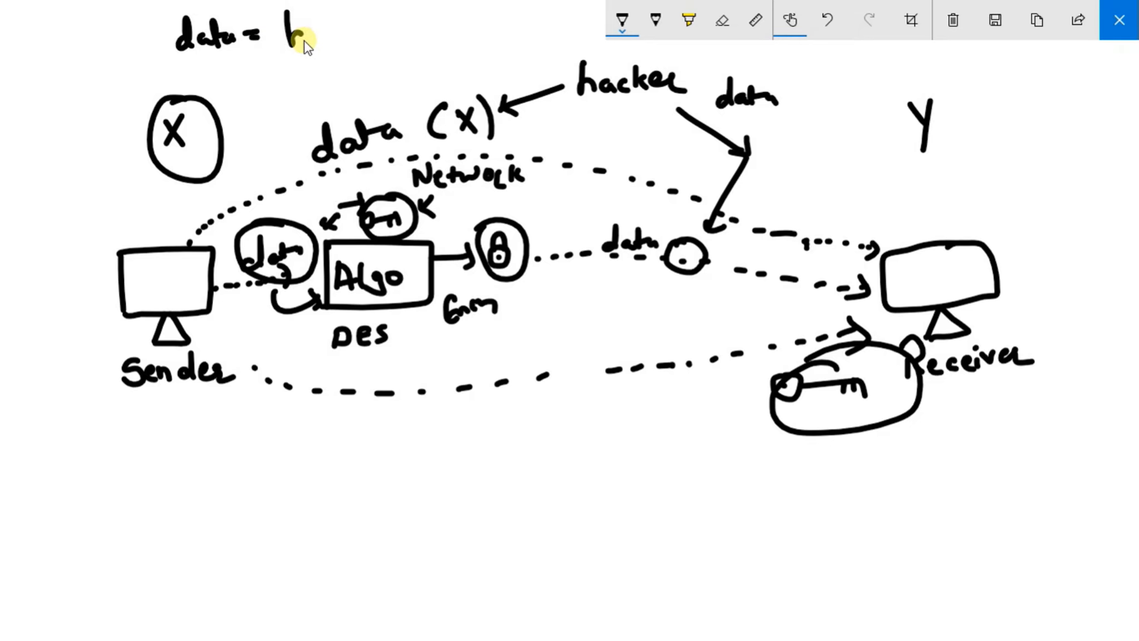
Write 'data = hello' and its encrypted form 'data = xhOLx2348' below it
text(hello)
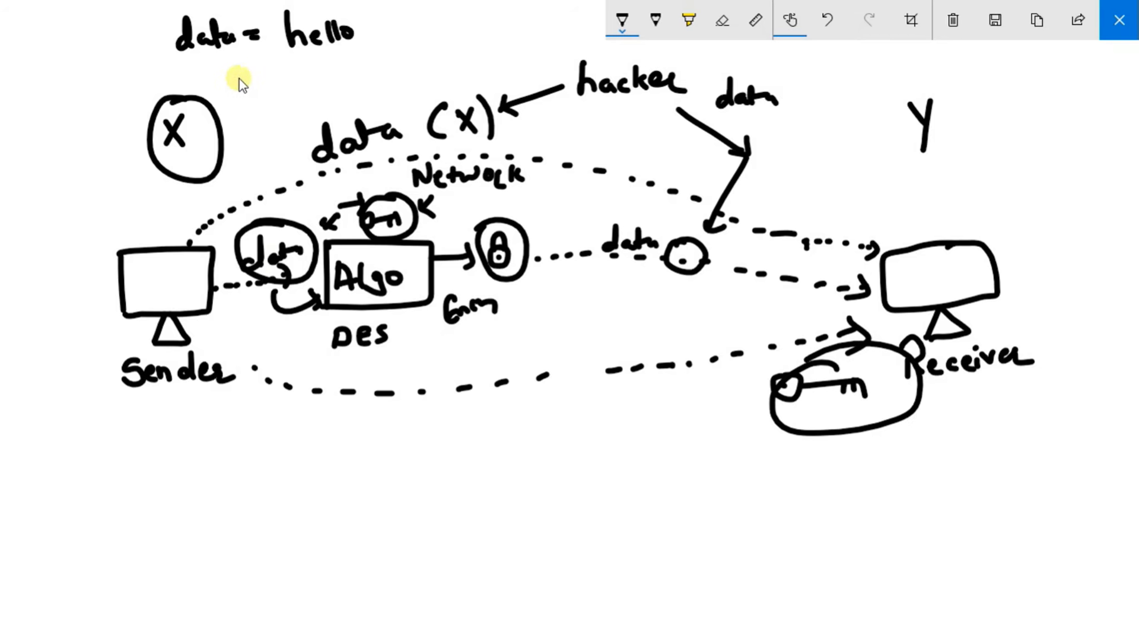
drag(233, 77, 392, 77)
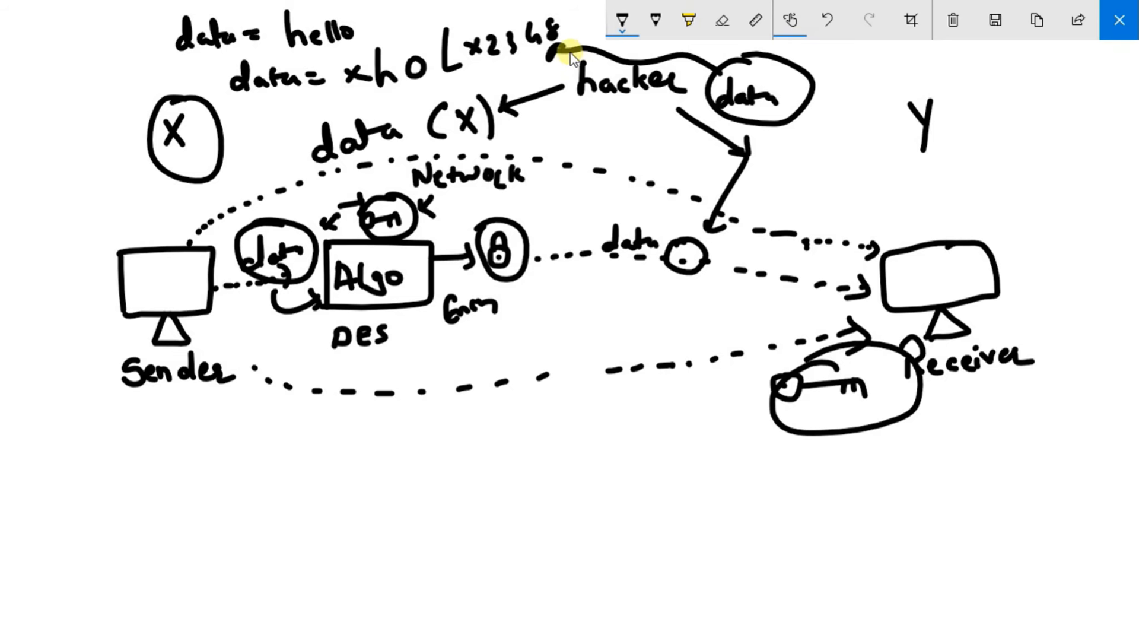
mouse_move(603, 59)
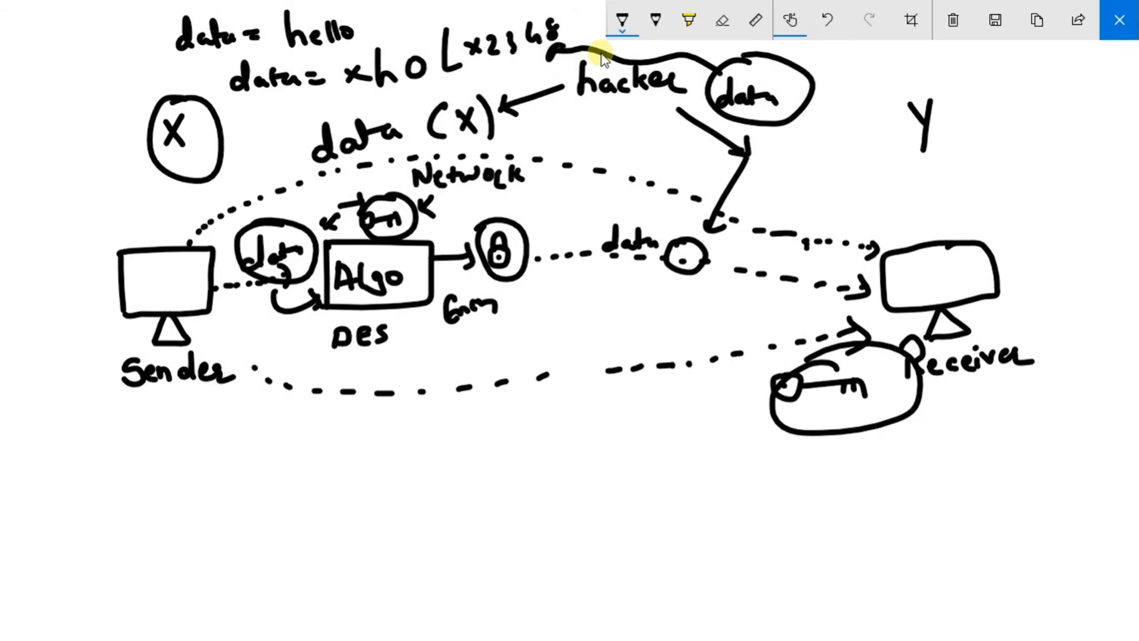
mouse_move(696, 78)
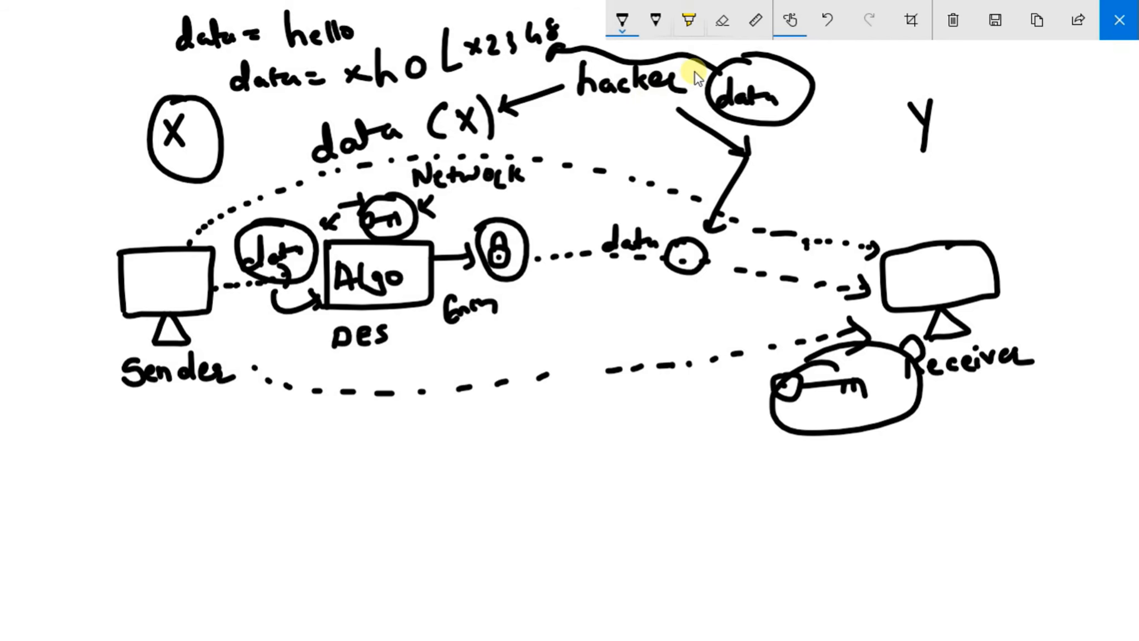
mouse_move(667, 283)
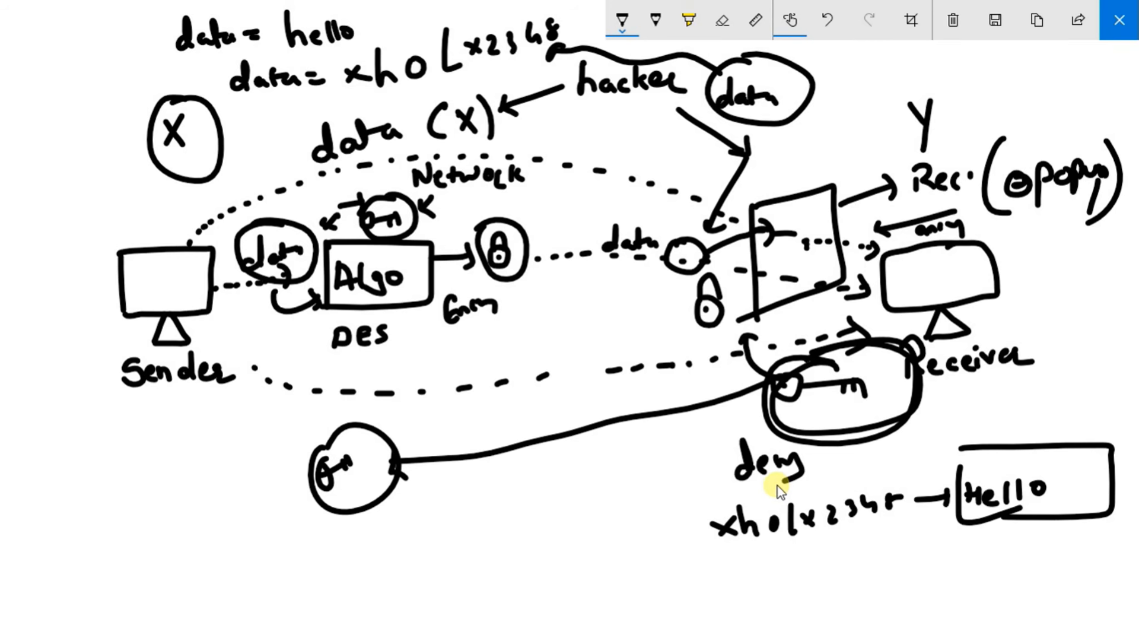
mouse_move(773, 483)
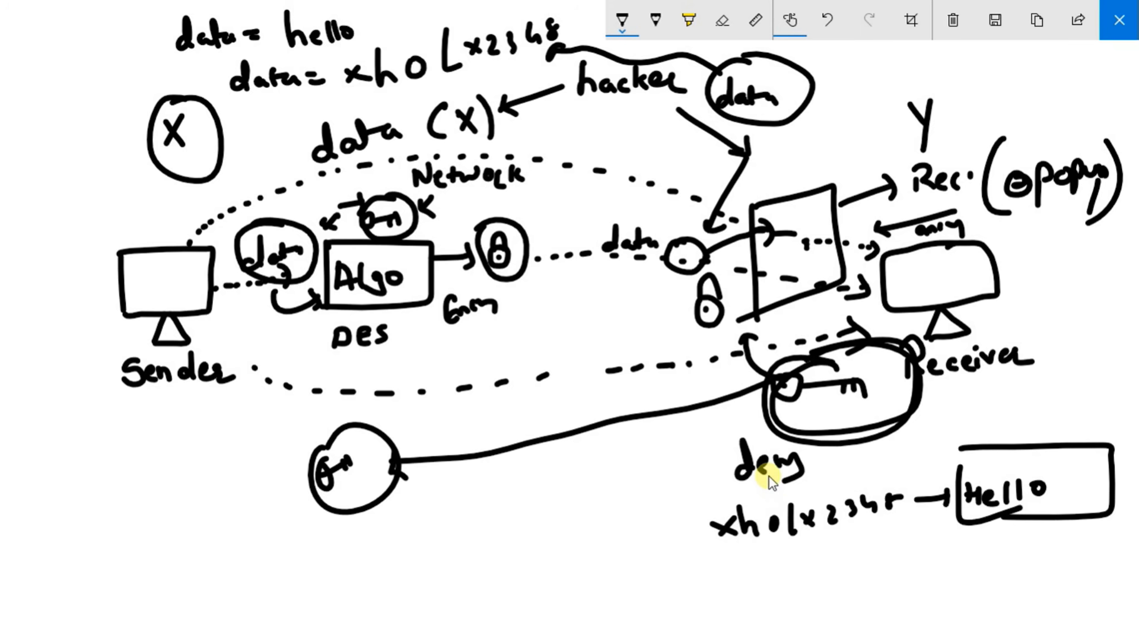
mouse_move(1025, 180)
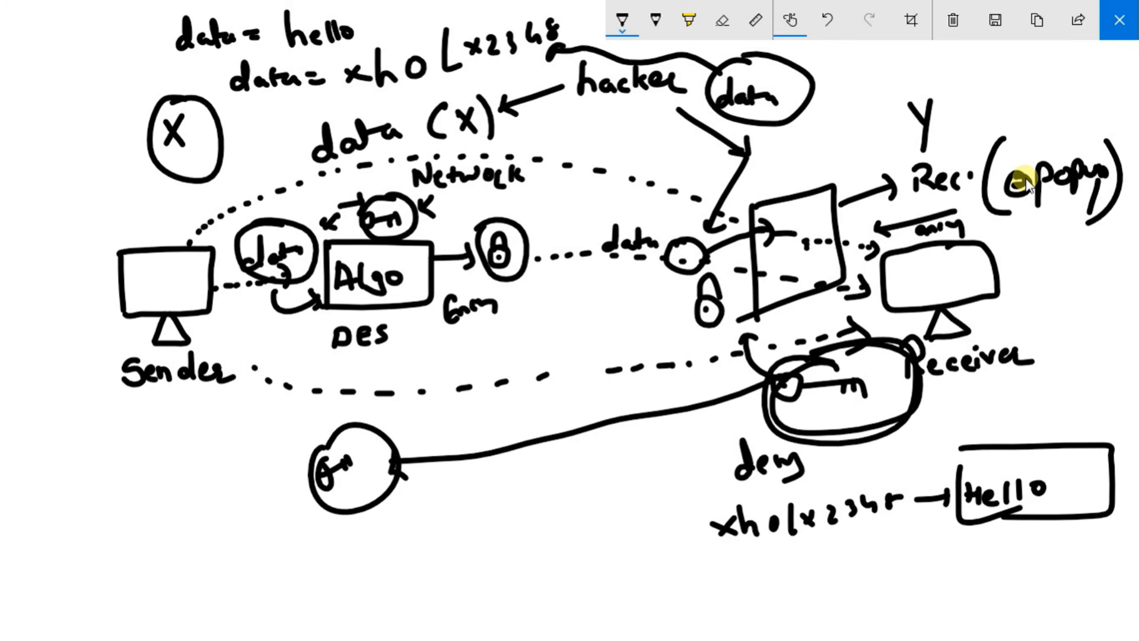
Clear the entire cipher diagram from the canvas
click(952, 19)
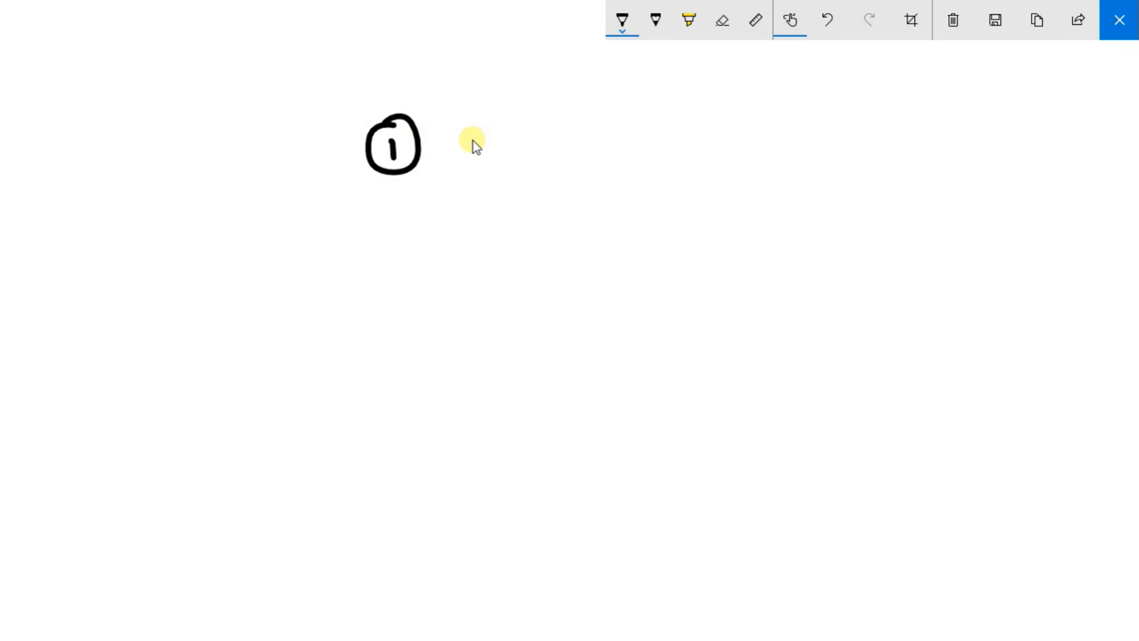